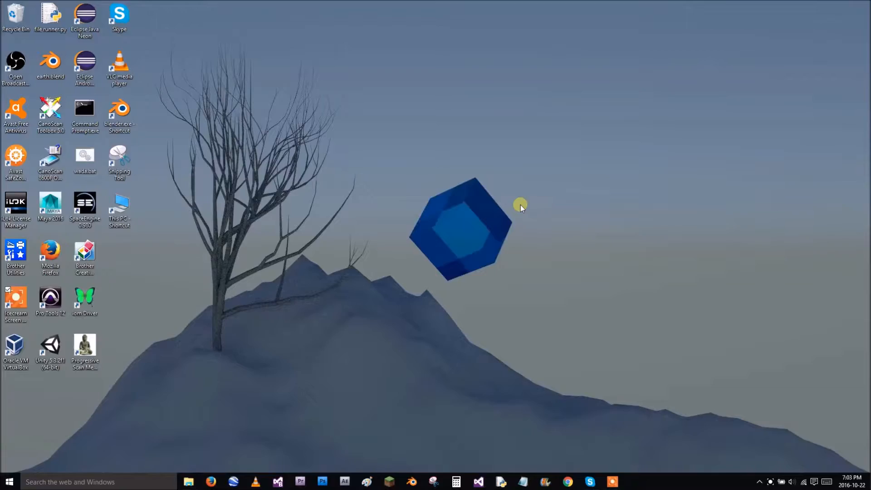
mouse_move(402, 229)
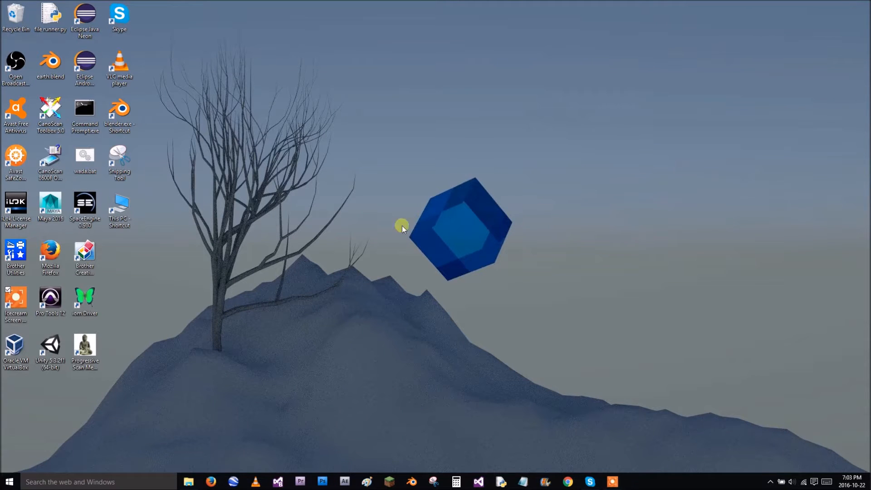
mouse_move(358, 205)
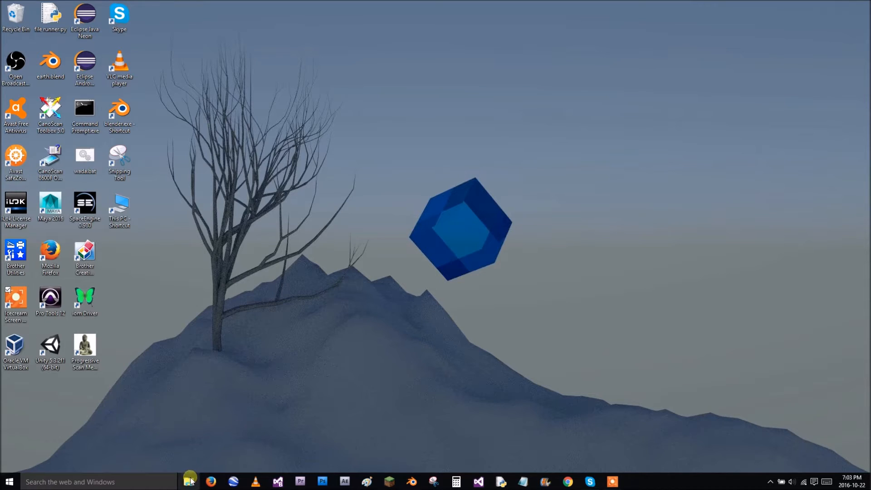
Open mmo.blend from the Lumpology academy tut folder in Blender via File Explorer.
click(189, 482)
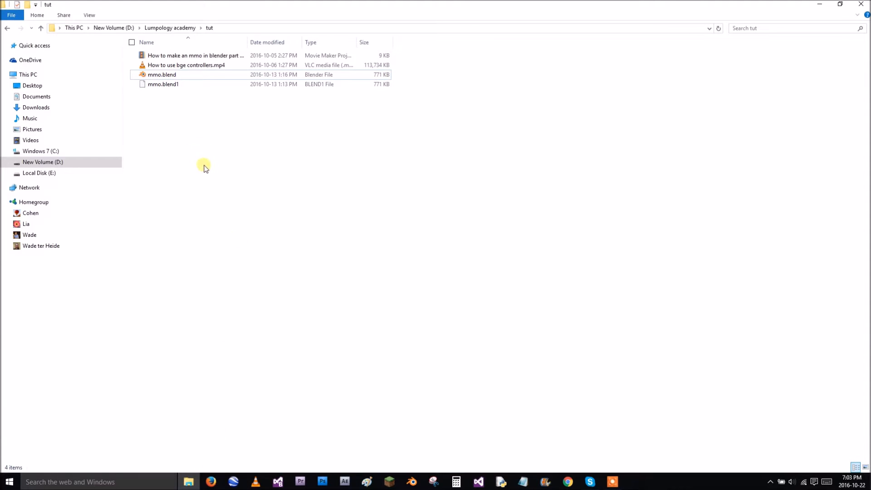
mouse_move(211, 207)
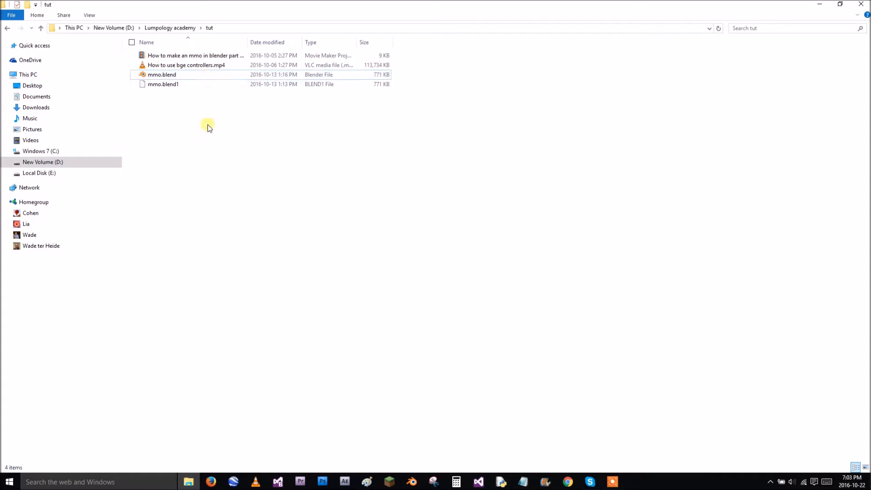
double_click(162, 74)
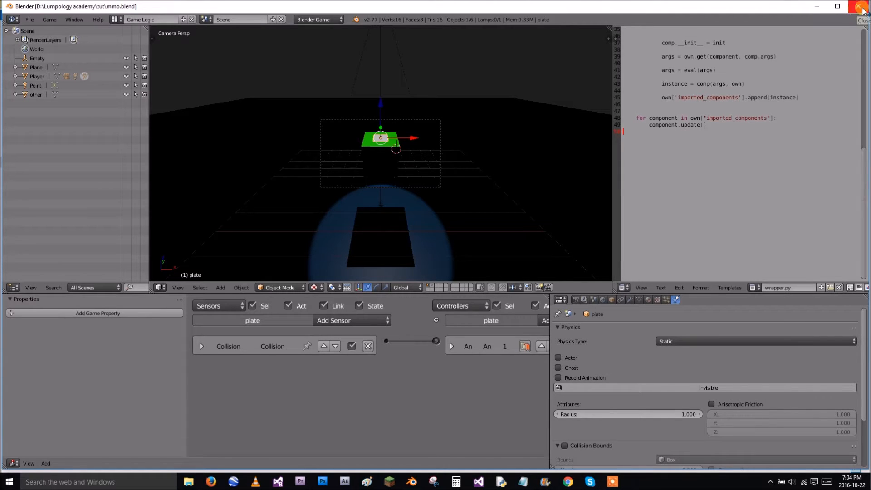
Close the mmo.blend scene and browse to the blender-2.72b-windows64 folder on New Volume (D:).
click(858, 6)
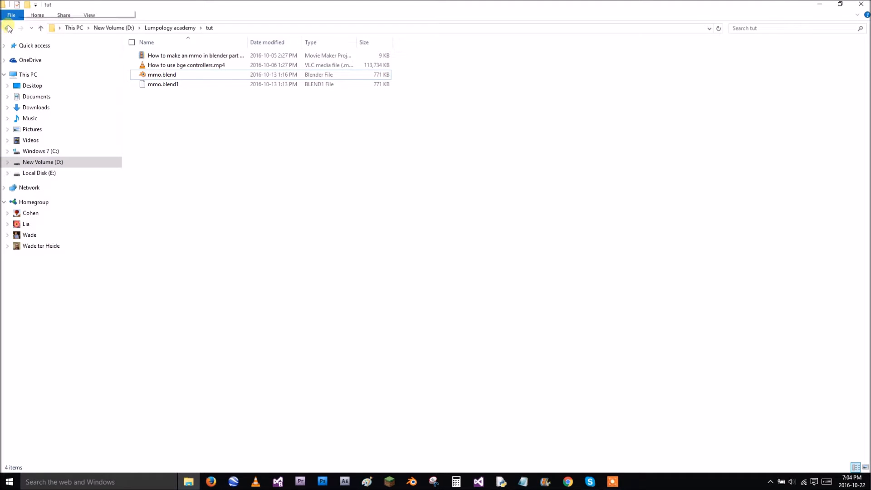
click(8, 28)
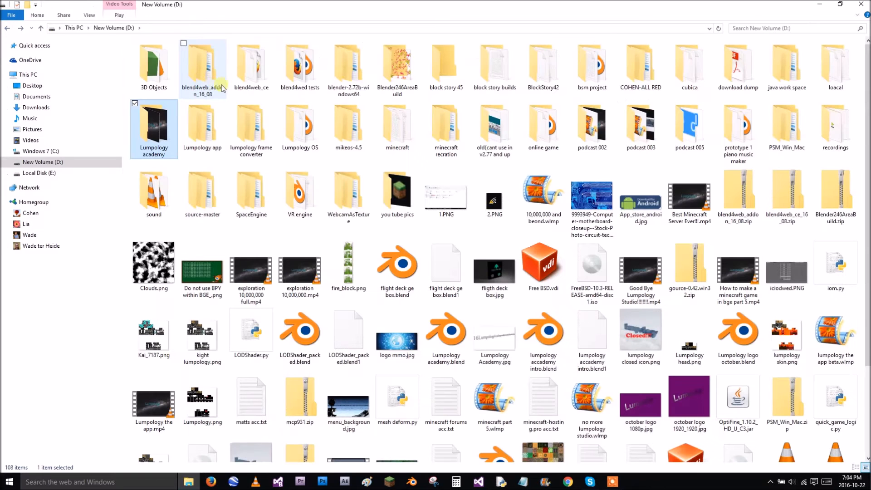
double_click(349, 64)
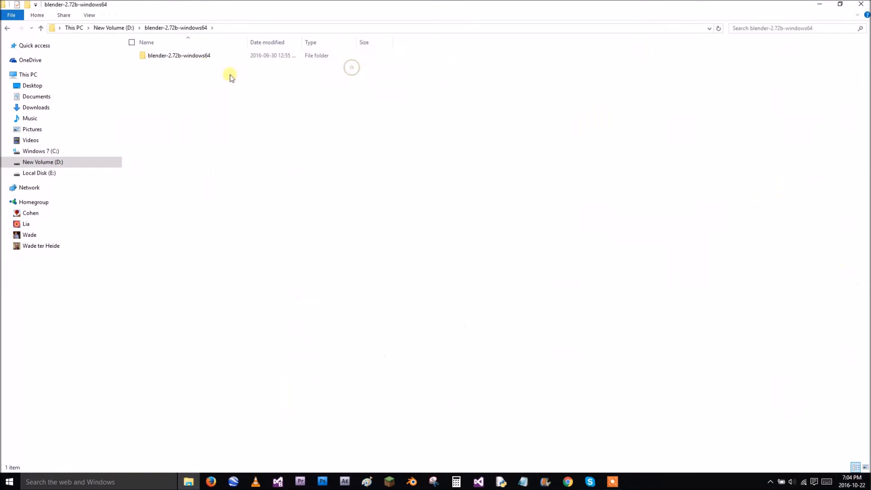
double_click(179, 56)
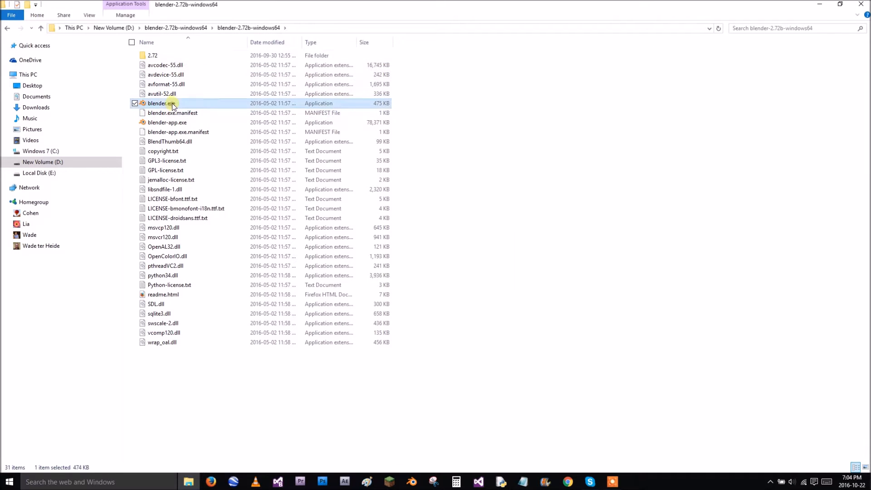
Launch blender.exe, confirming Run in the security warning.
double_click(157, 103)
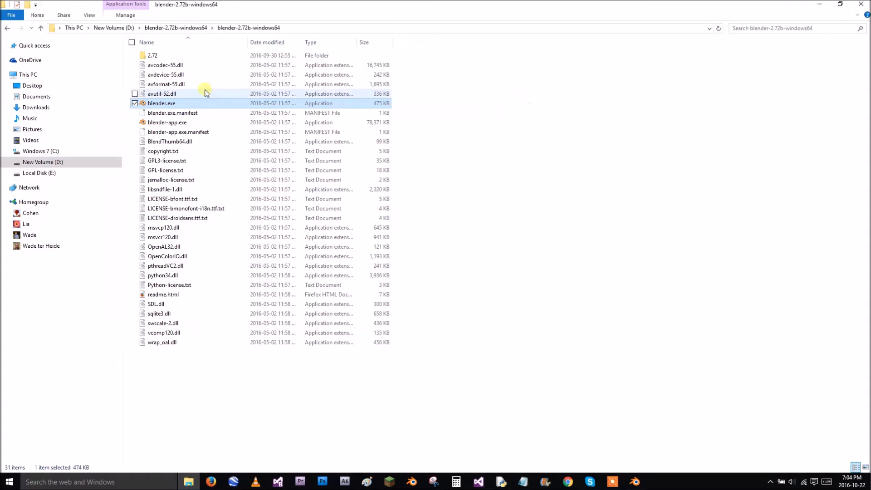
double_click(161, 103)
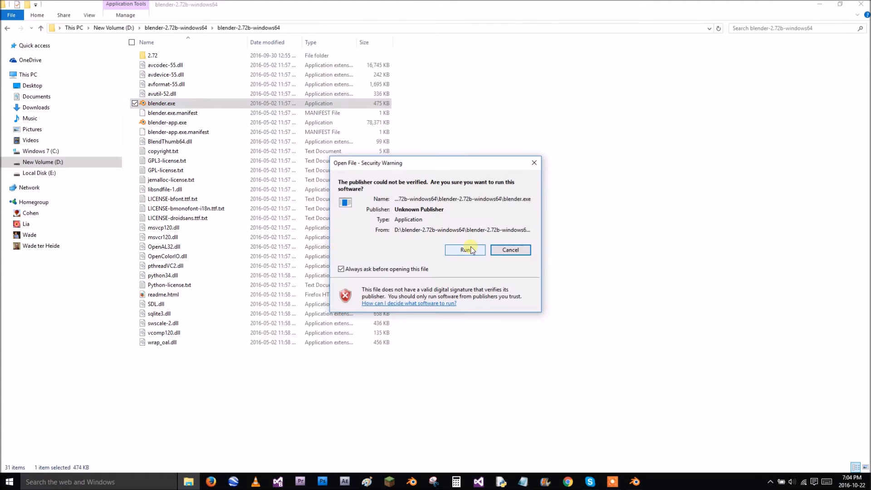
click(465, 249)
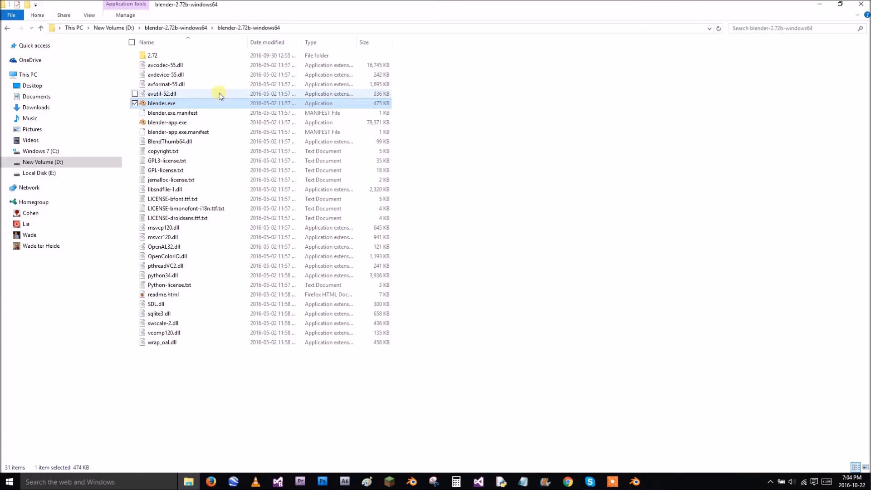
double_click(161, 103)
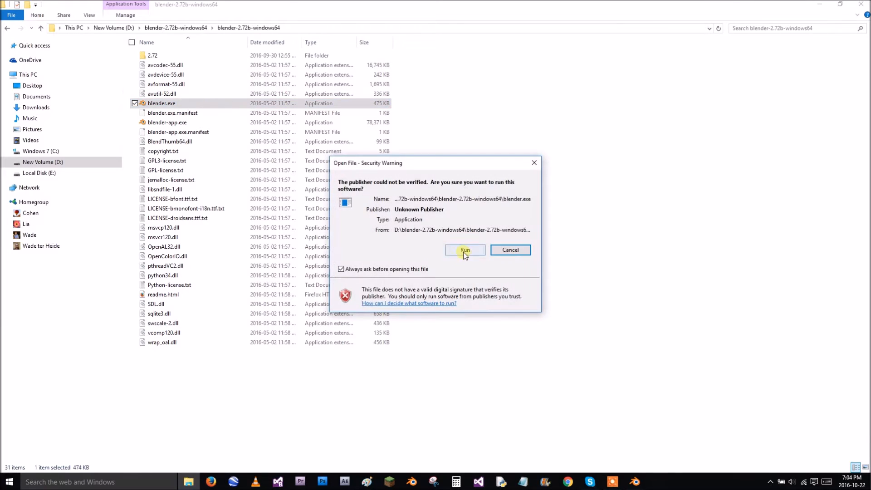
click(465, 250)
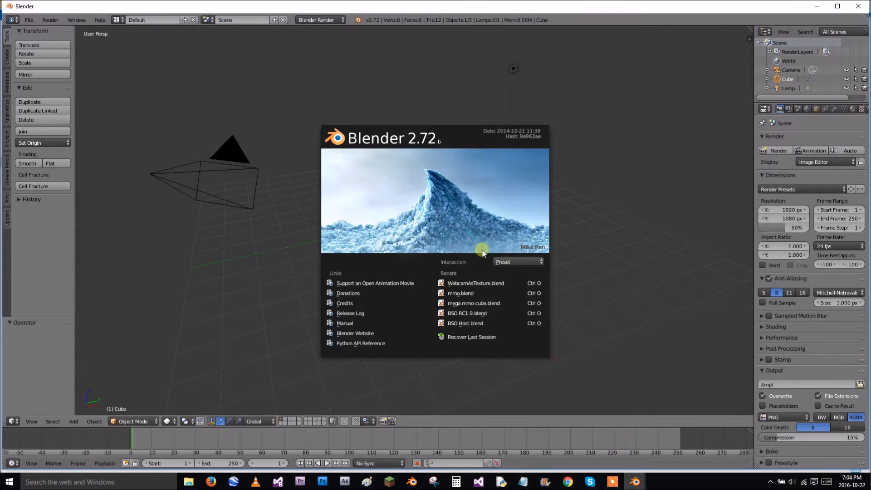
Dismiss the splash screen and switch the render engine to Blender Game.
click(481, 252)
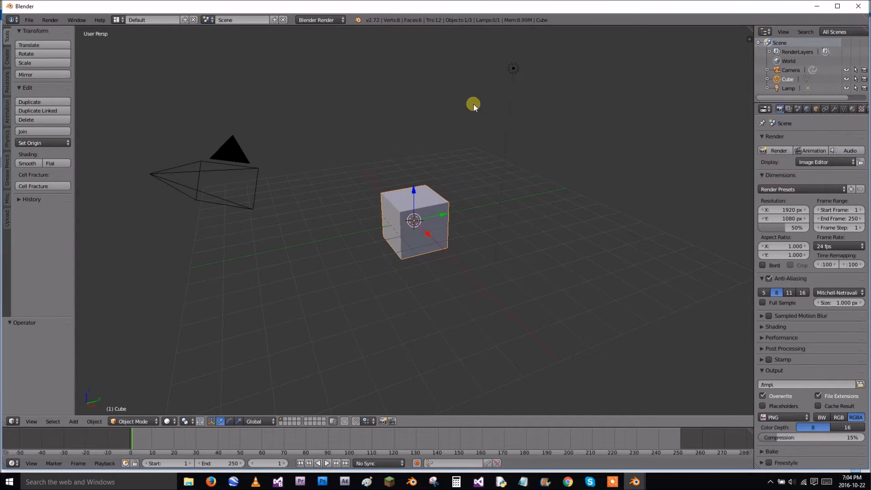
click(320, 20)
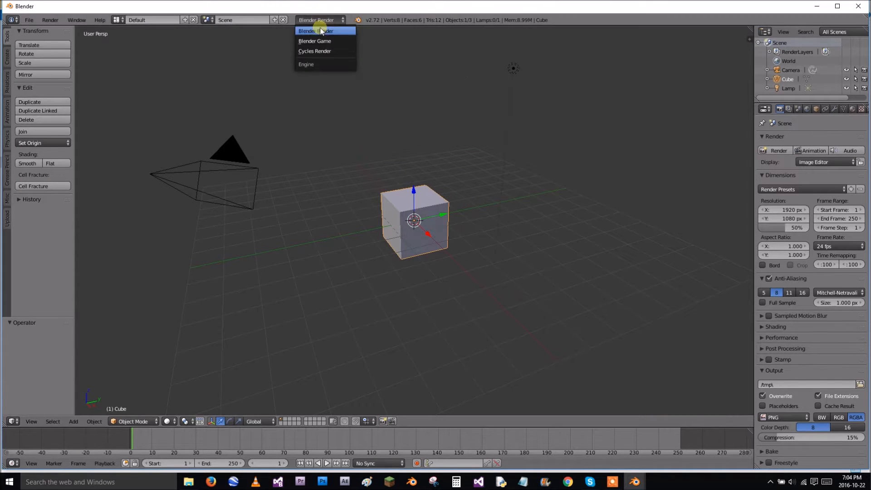
click(314, 41)
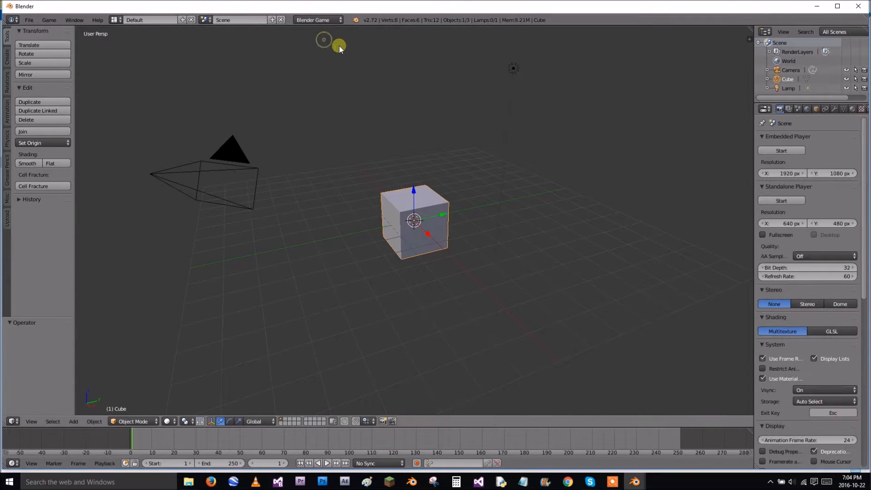
click(10, 421)
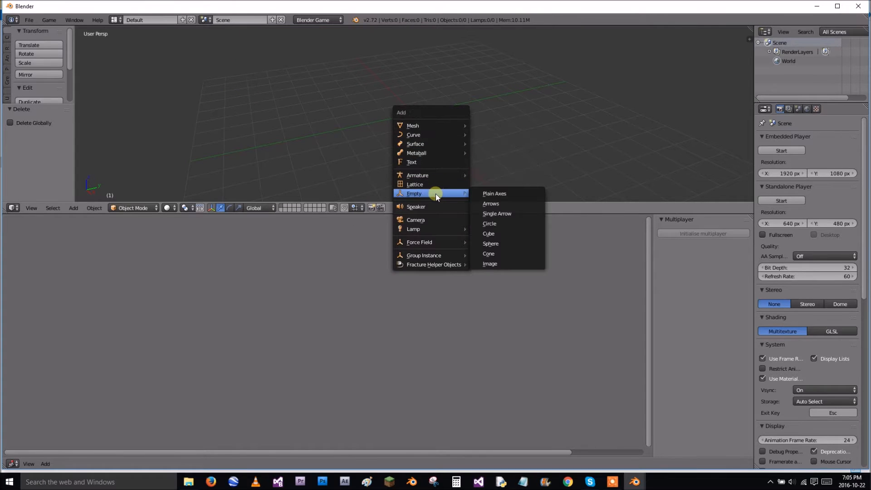
Add a Plain Axes empty to the scene.
click(494, 193)
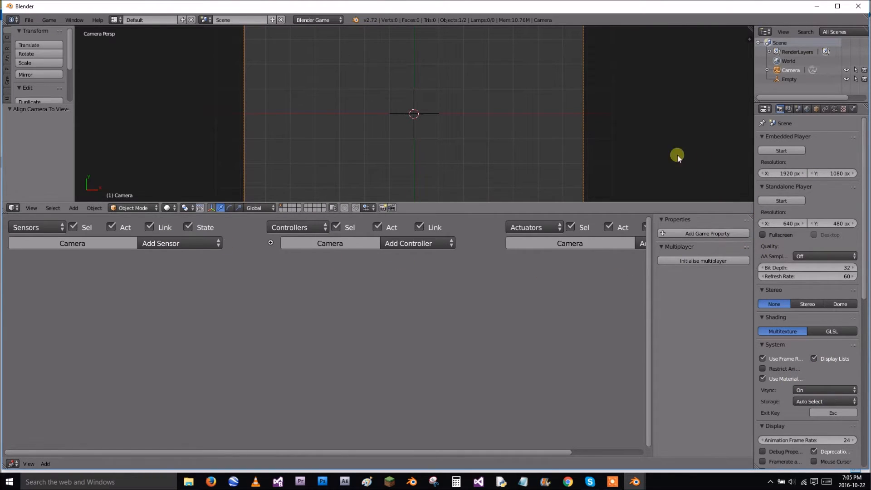
Select the Empty in the outliner and initialise multiplayer on it.
click(789, 79)
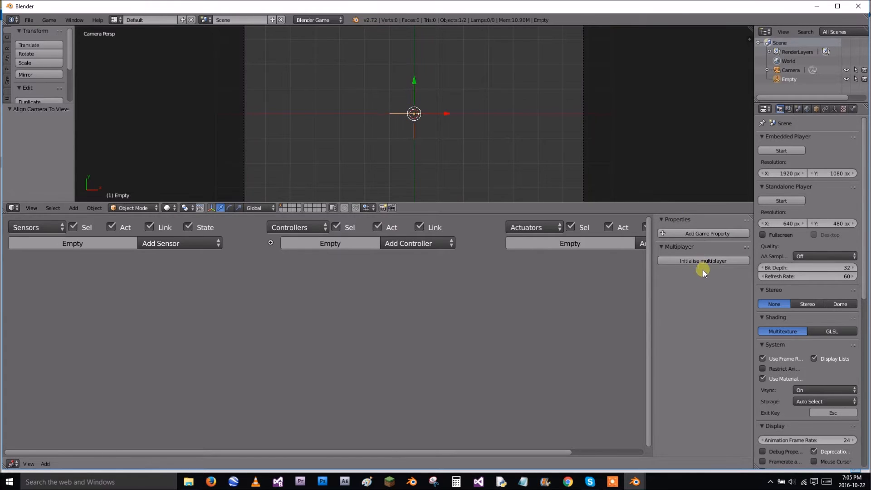
click(703, 261)
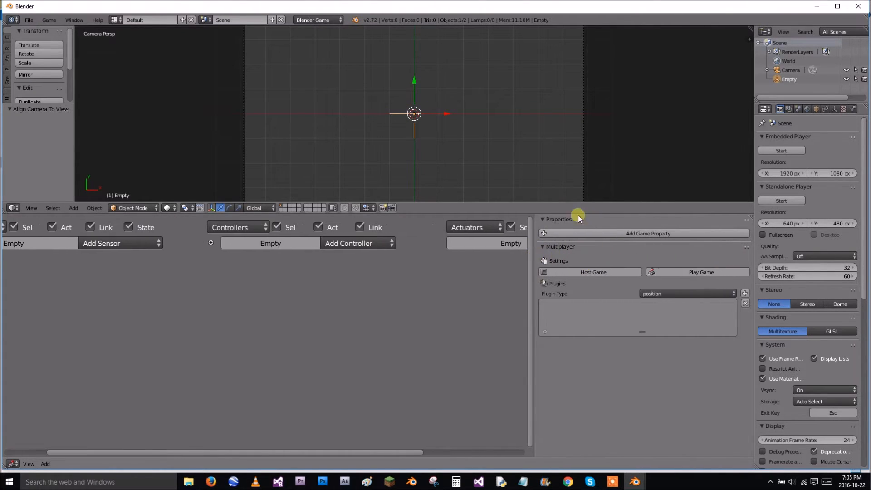
mouse_move(604, 276)
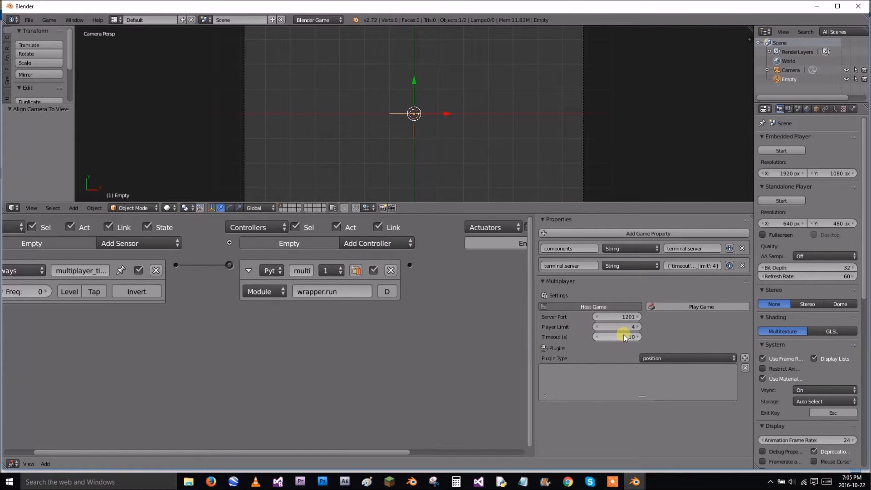
Set the player limit to 10 and the multiplayer timeout to 5 seconds.
click(617, 327)
text(10)
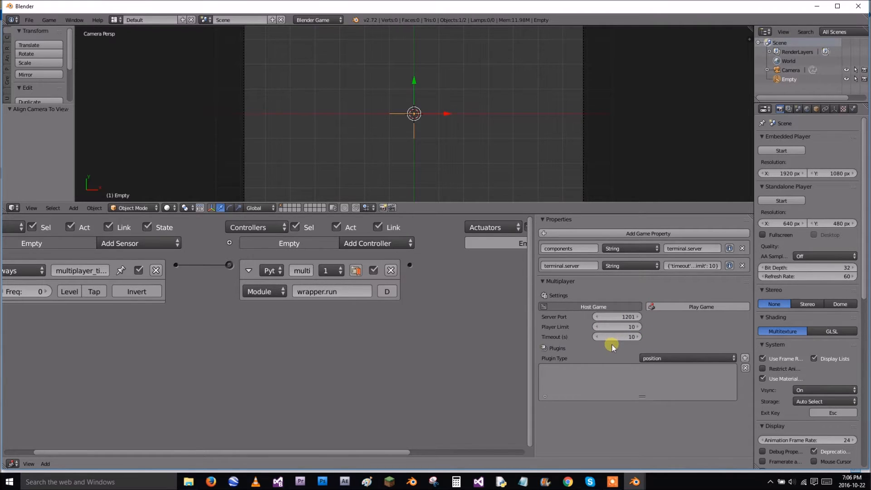
mouse_move(619, 337)
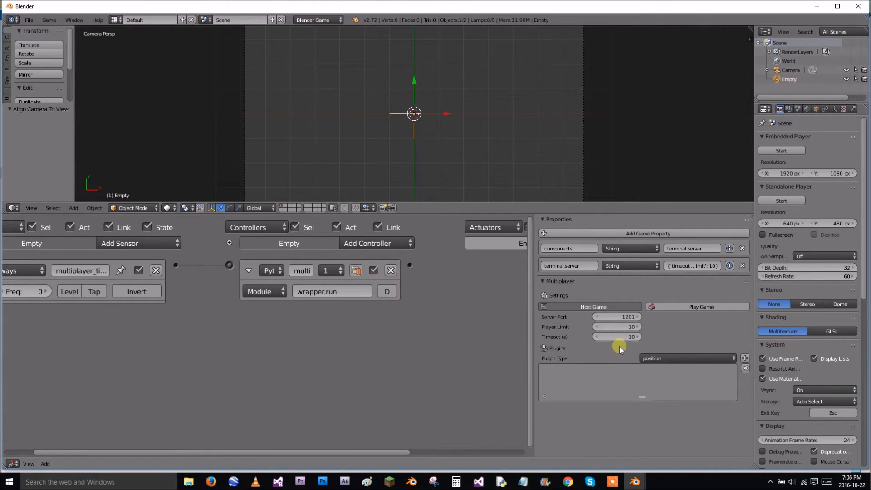
mouse_move(617, 353)
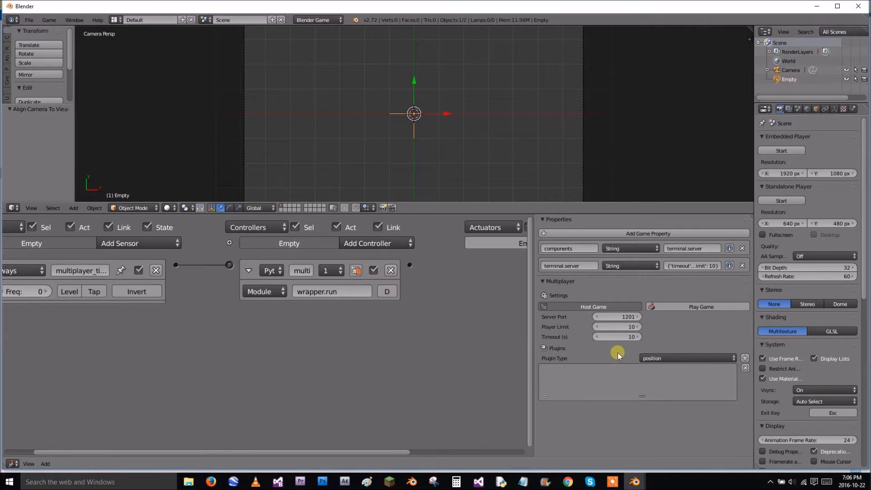
mouse_move(617, 341)
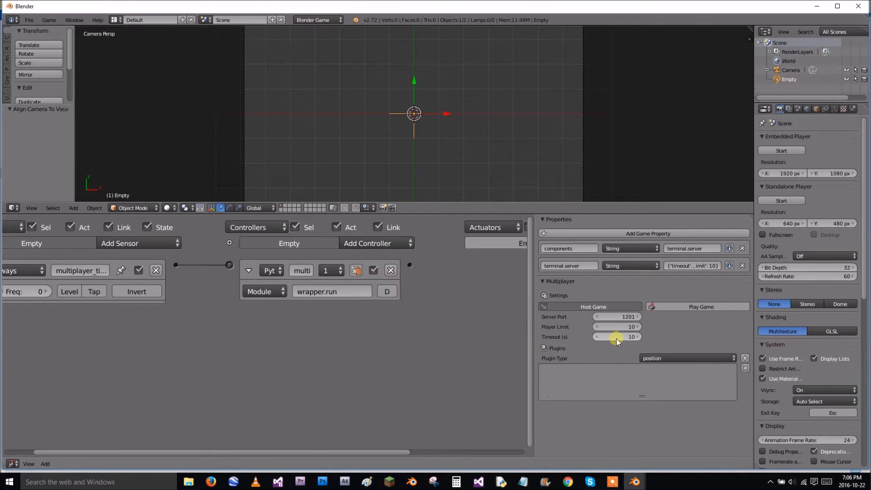
mouse_move(632, 368)
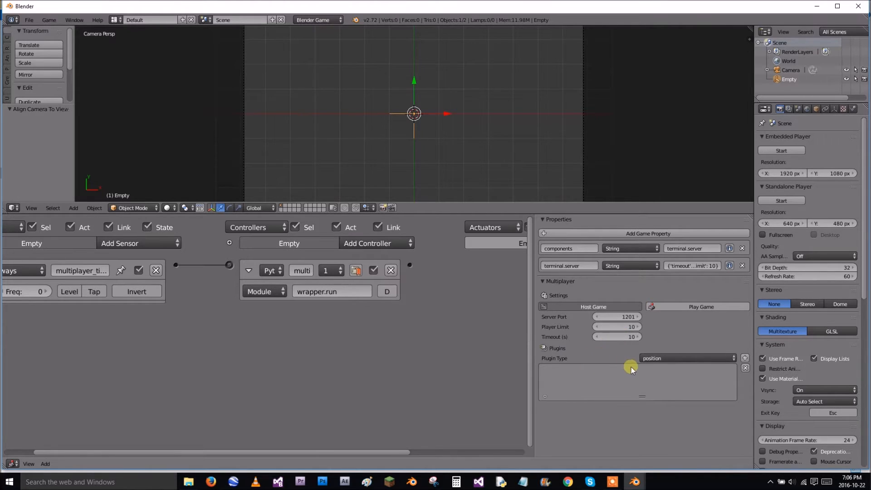
mouse_move(623, 353)
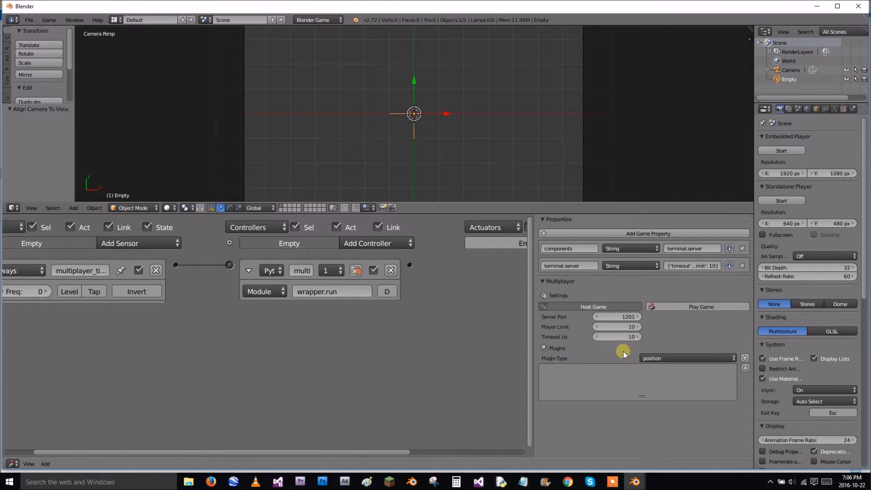
mouse_move(633, 348)
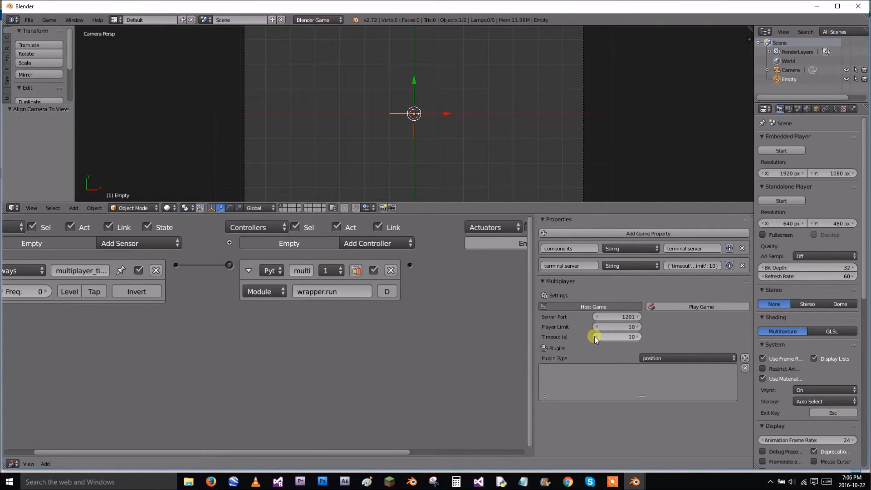
drag(632, 337, 597, 336)
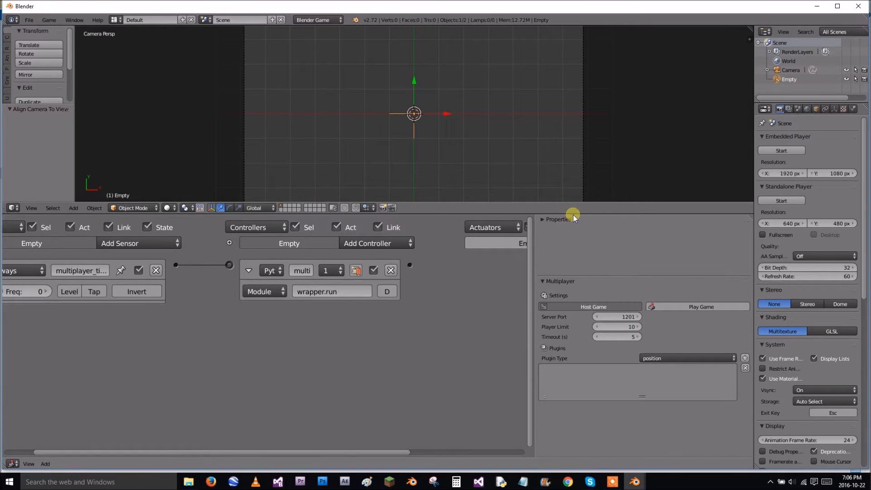
click(543, 219)
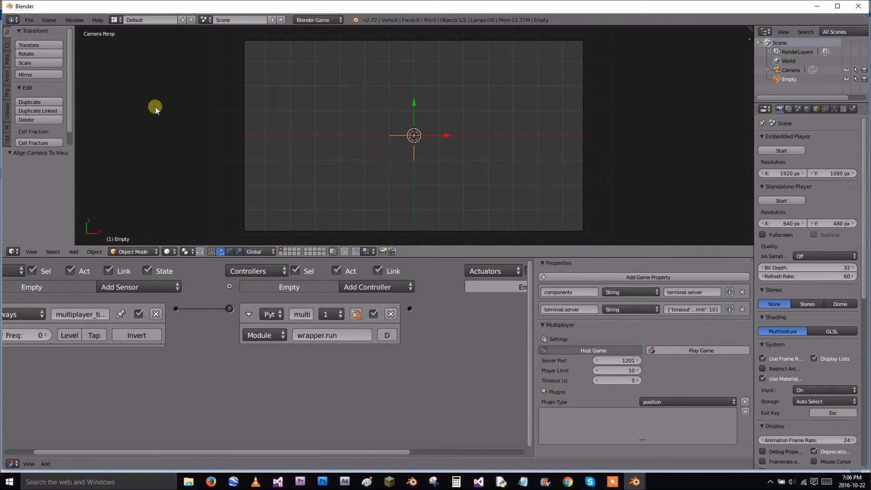
Save the scene as 'mmo host.blend' in D:\Lumpology academy\tut.
click(30, 20)
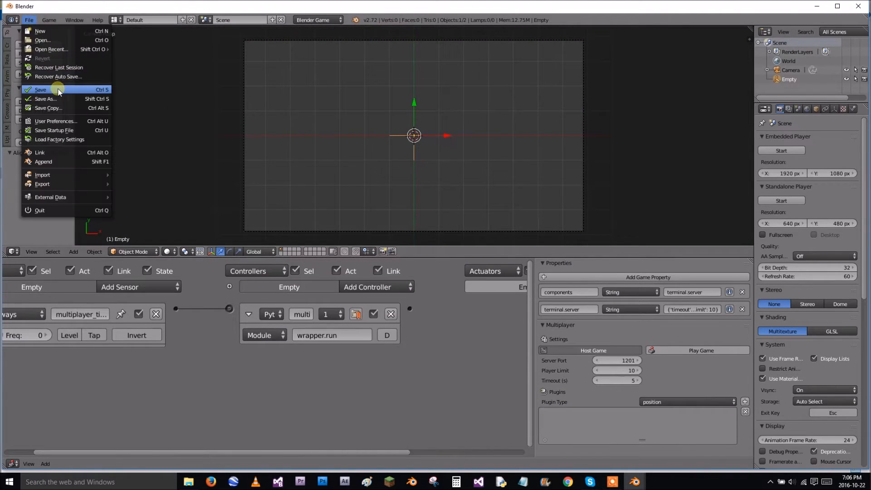
click(40, 90)
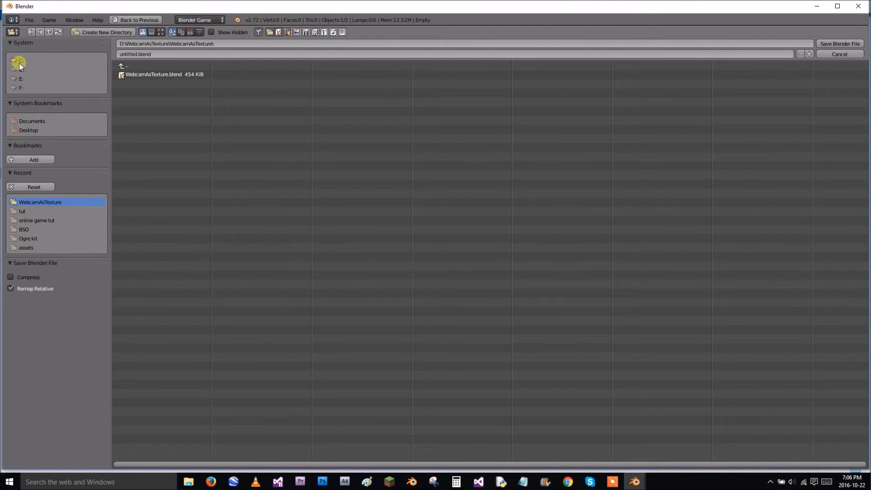
click(18, 70)
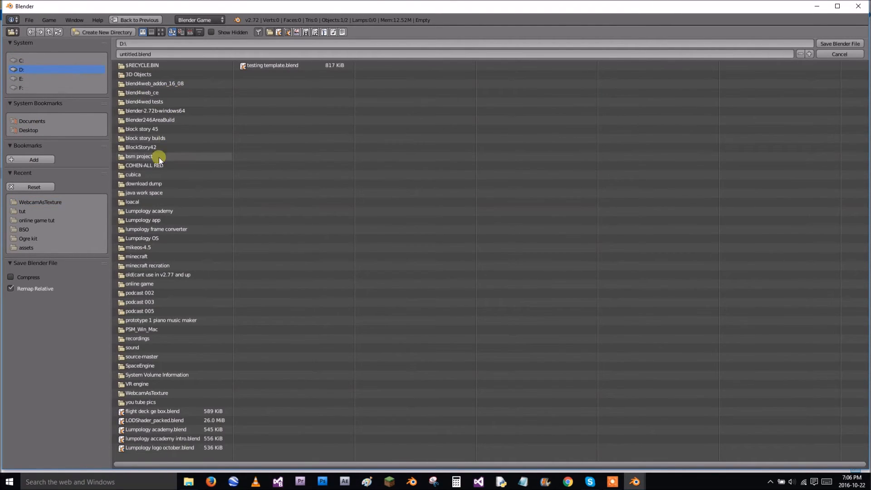
double_click(149, 211)
text(mmo hos)
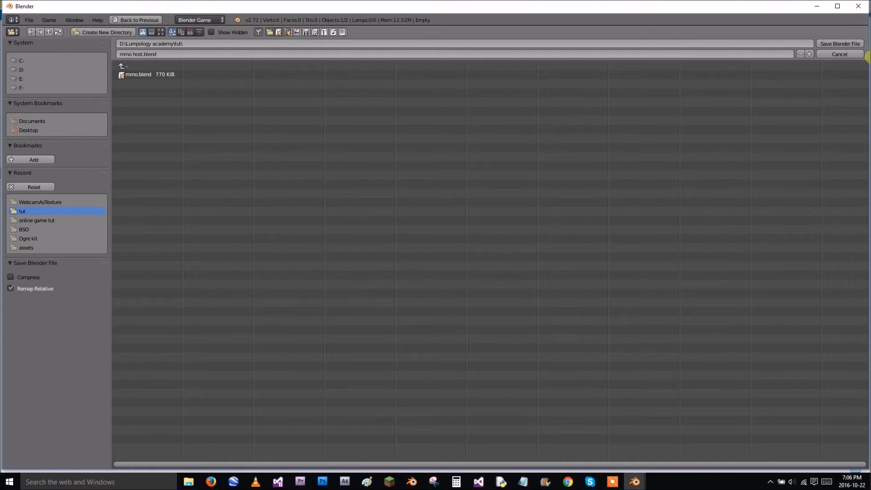
click(844, 43)
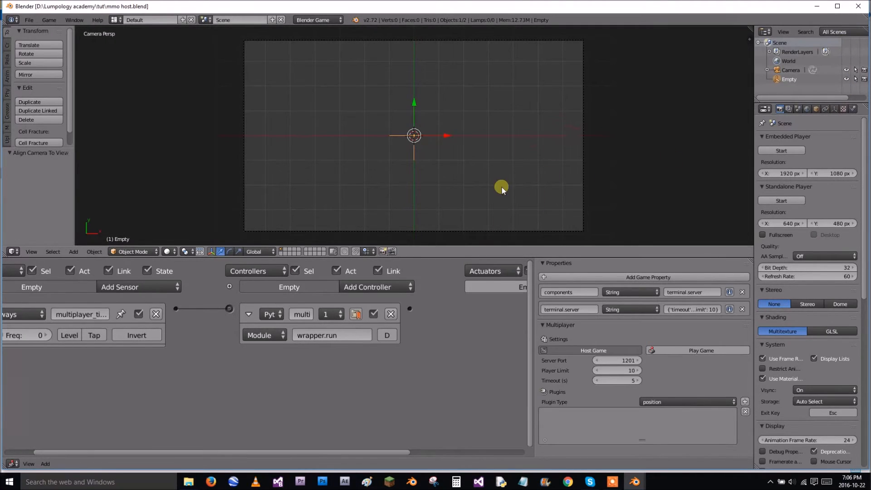
mouse_move(637, 482)
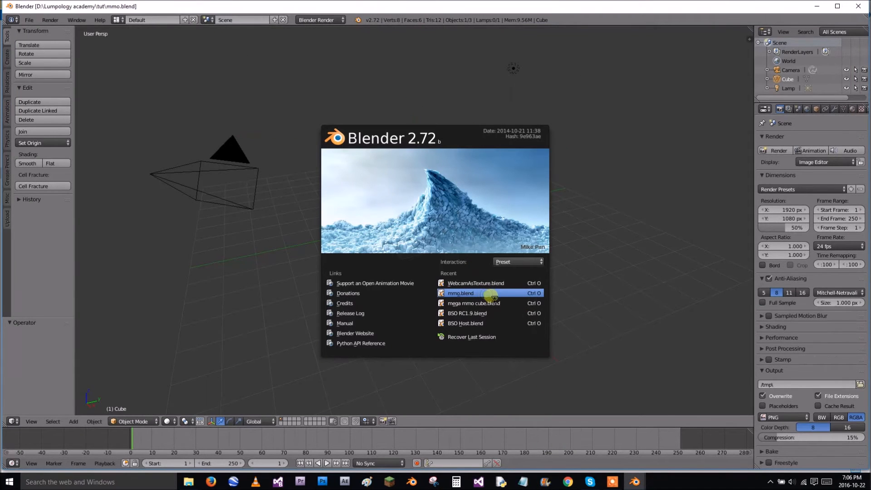
Reopen mmo.blend from the splash screen's recent files list.
click(460, 293)
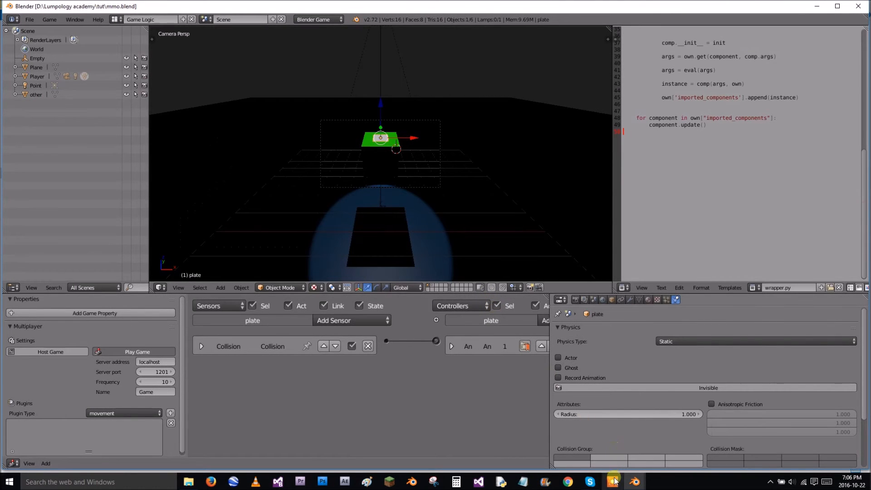
mouse_move(636, 481)
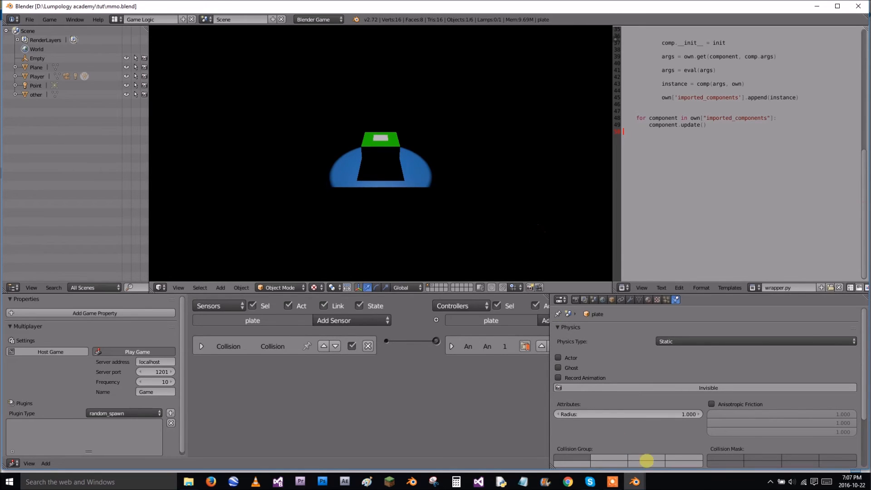
Play the mmo.blend client game, then stop it.
click(642, 480)
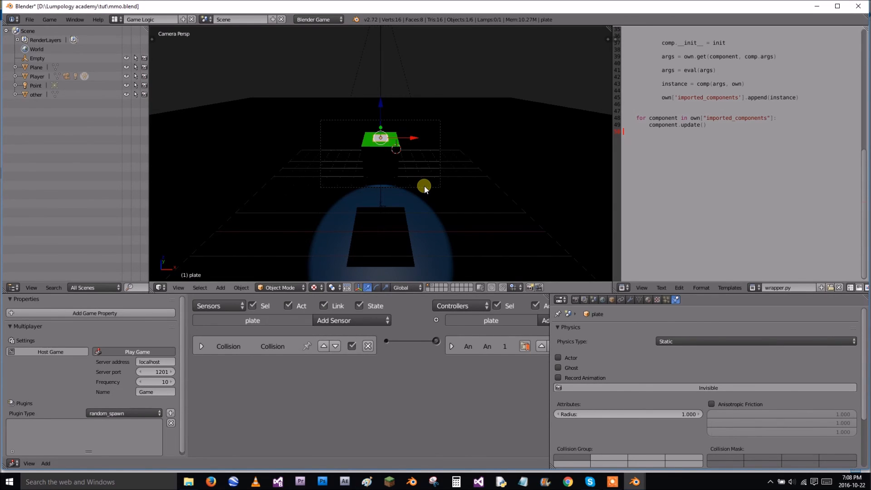
mouse_move(441, 363)
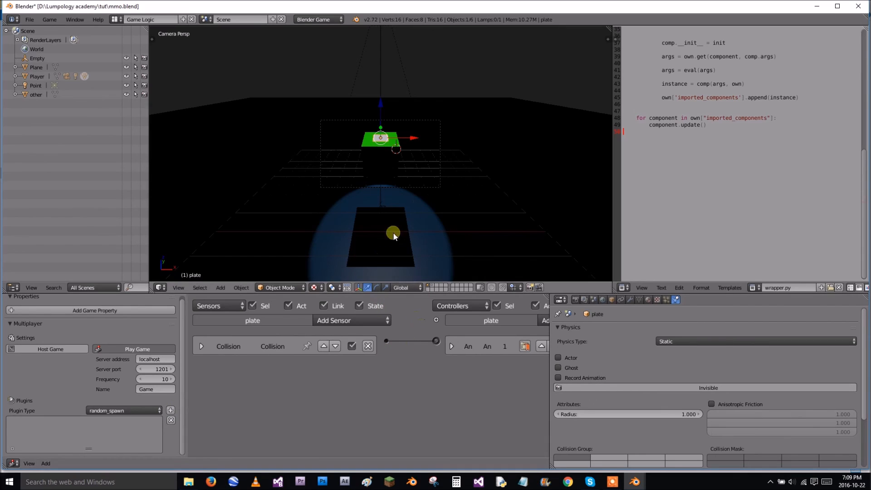
mouse_move(635, 481)
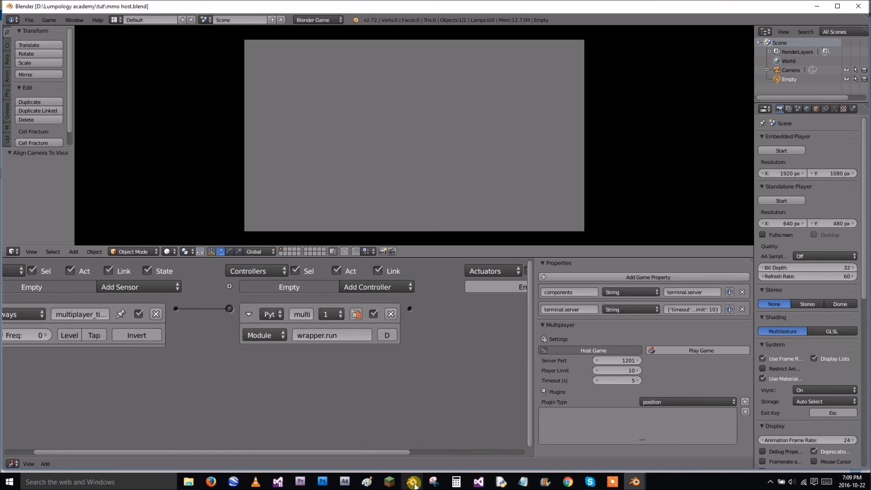
mouse_move(413, 481)
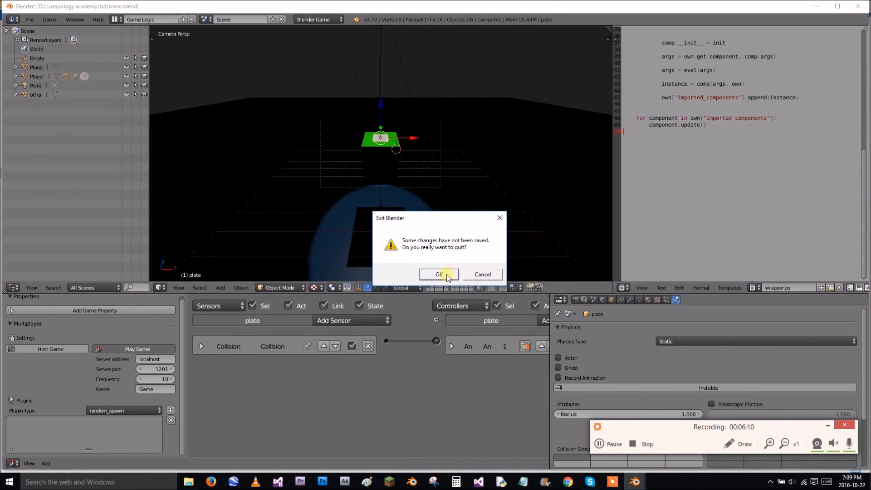
Quit Blender without saving the client mmo.blend.
click(439, 274)
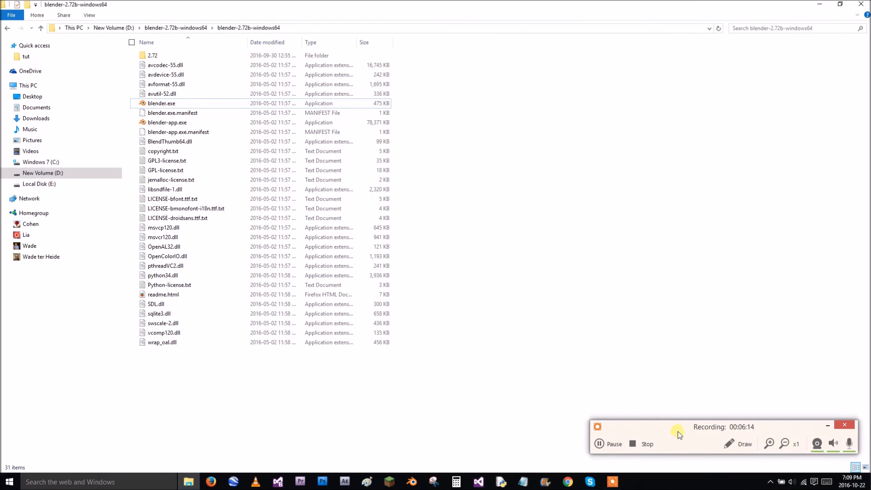
mouse_move(626, 474)
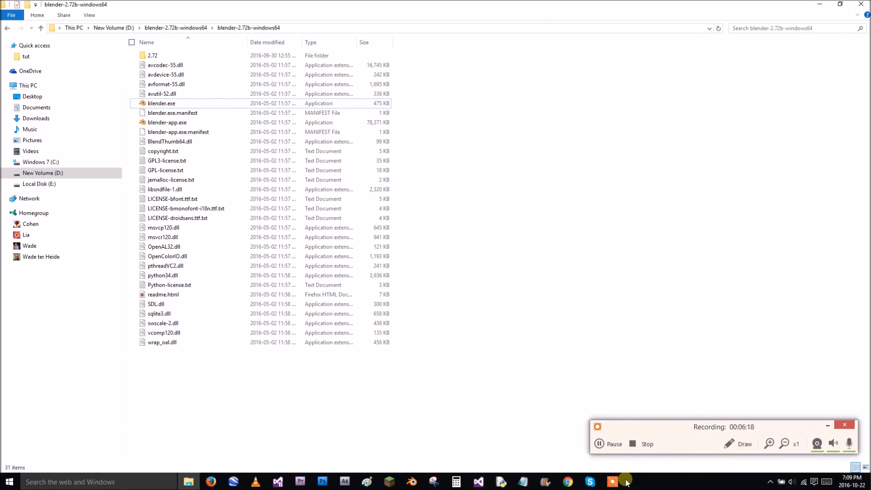
mouse_move(636, 358)
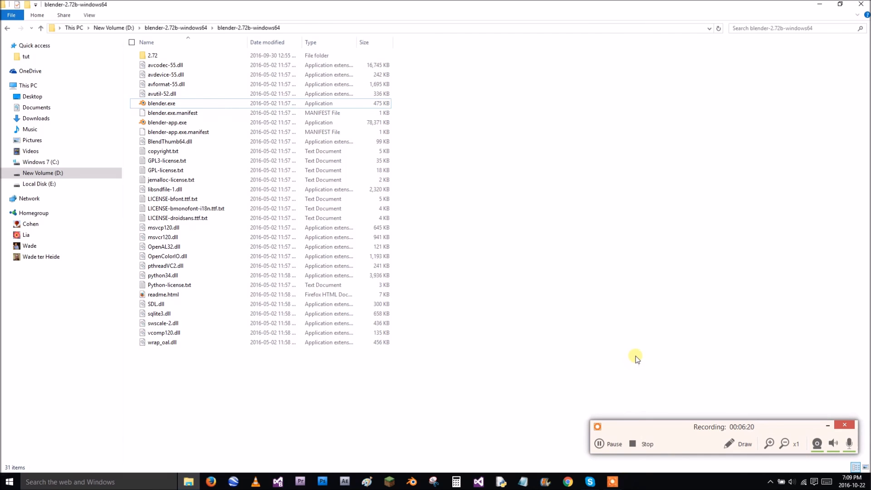
mouse_move(648, 304)
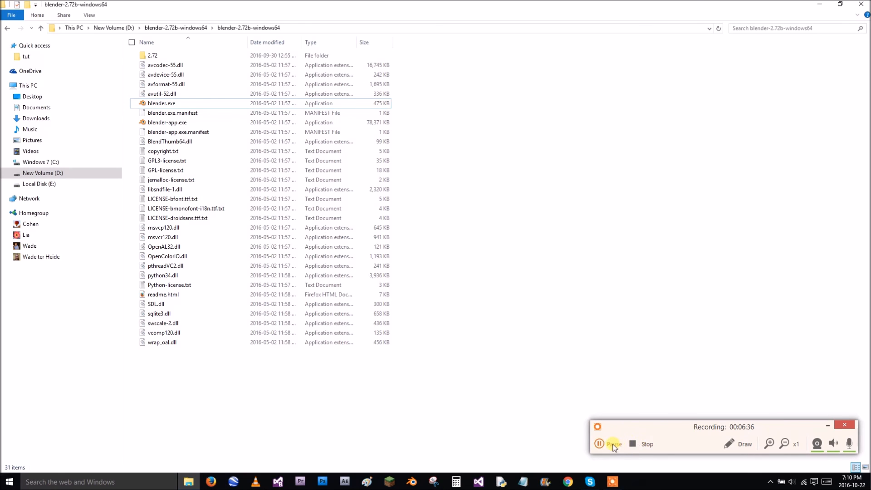
mouse_move(628, 401)
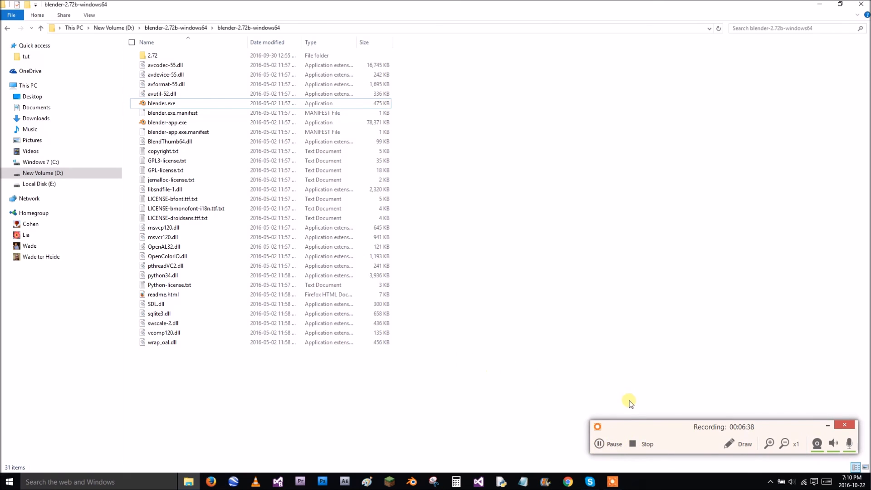